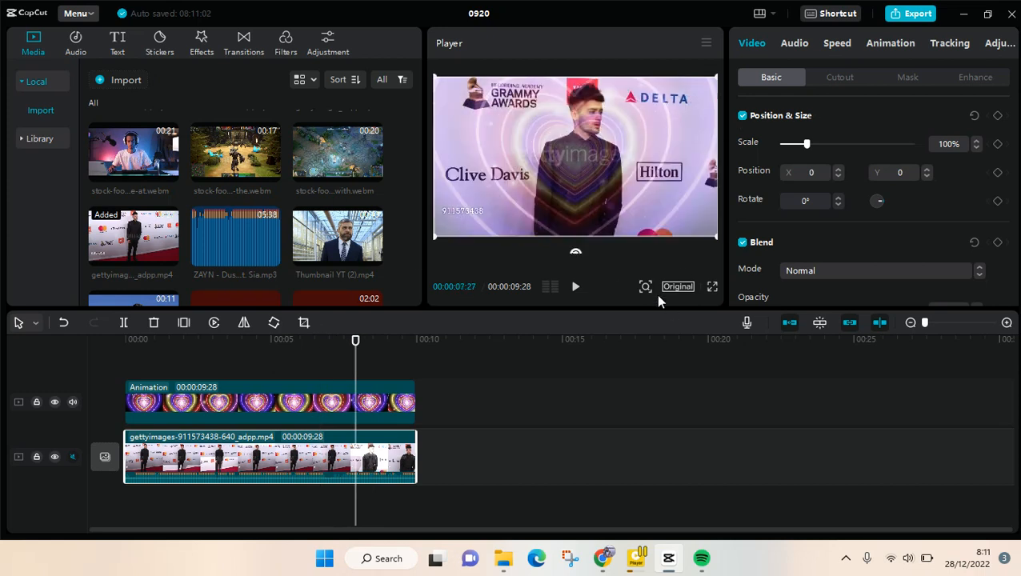
{"action": "mouse_move", "coordinate": [709, 267]}
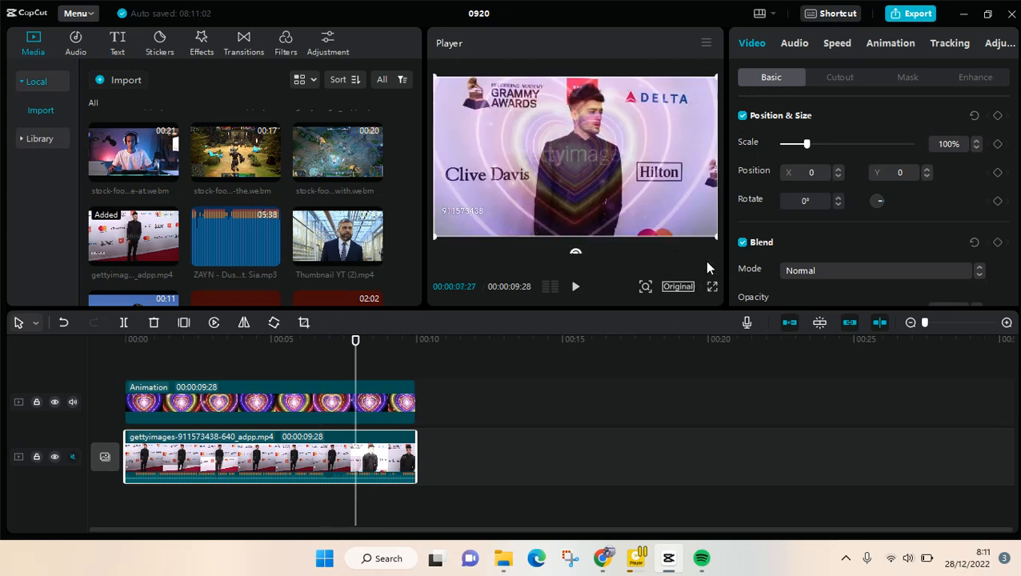
{"action": "mouse_move", "coordinate": [631, 254]}
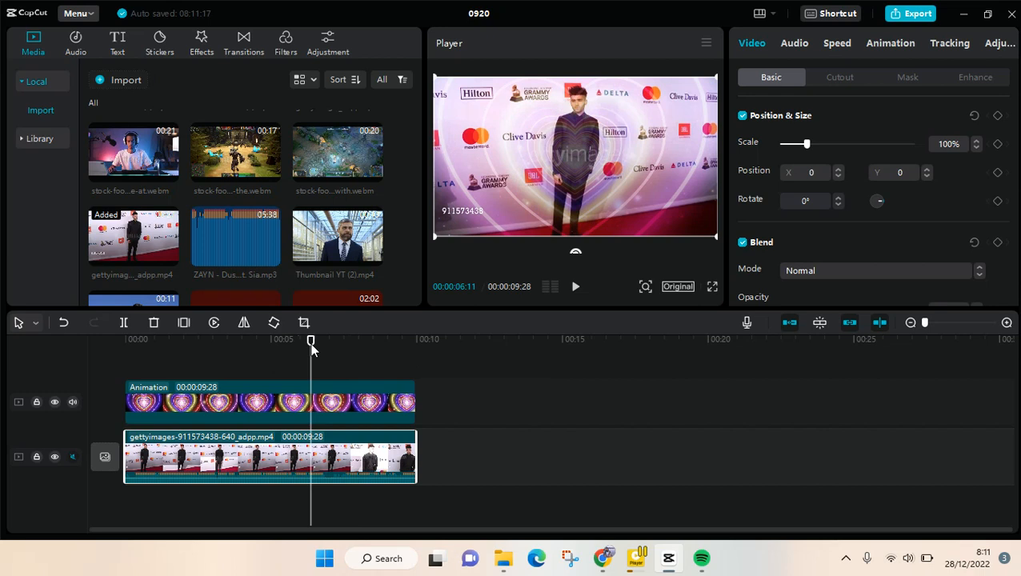
{"action": "mouse_move", "coordinate": [461, 325]}
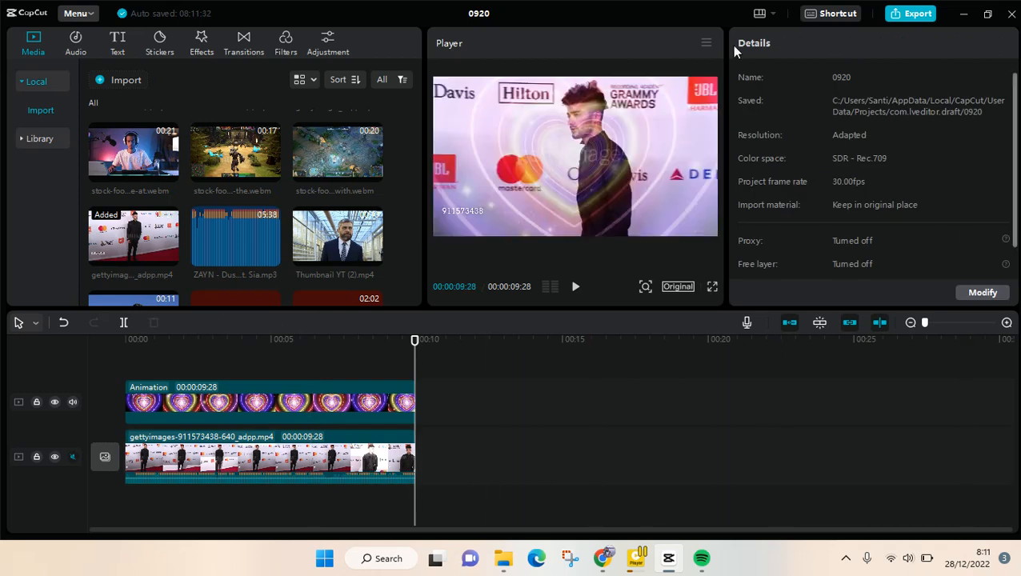
{"action": "mouse_move", "coordinate": [759, 39]}
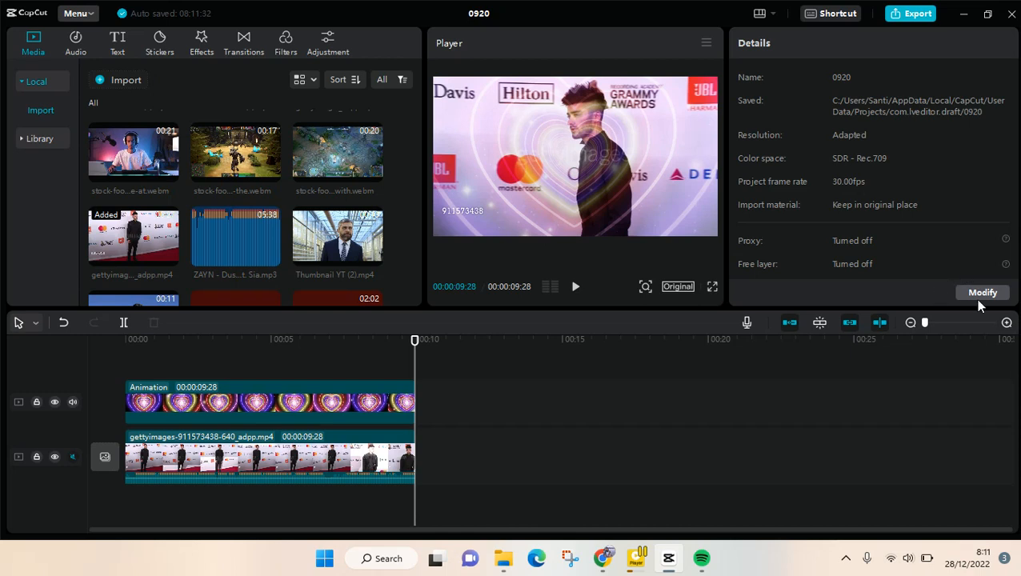
{"action": "mouse_move", "coordinate": [979, 303]}
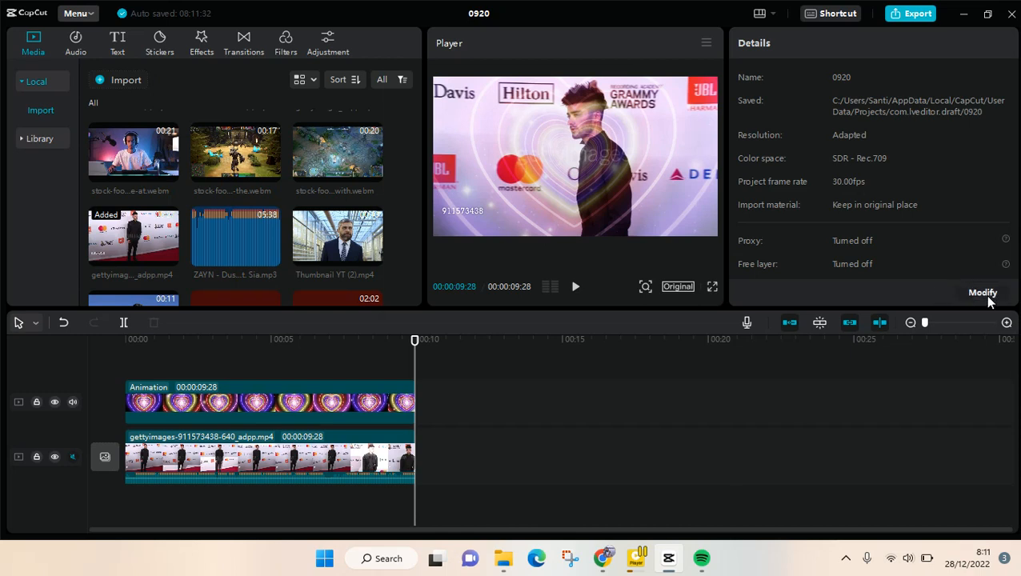
Open Project settings from the Details panel and go to its Performance options
{"action": "left_click", "coordinate": [981, 292]}
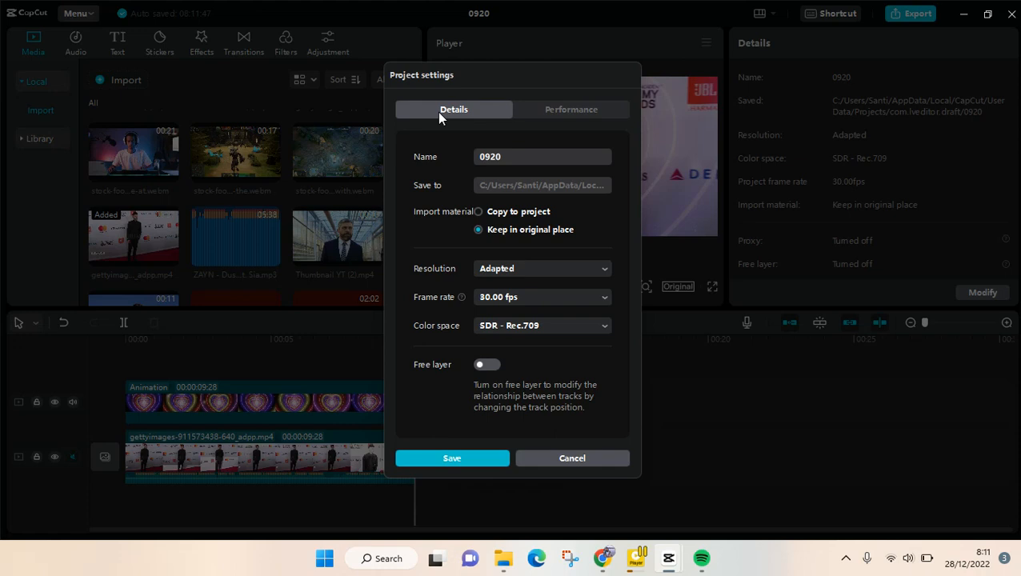
{"action": "mouse_move", "coordinate": [586, 118]}
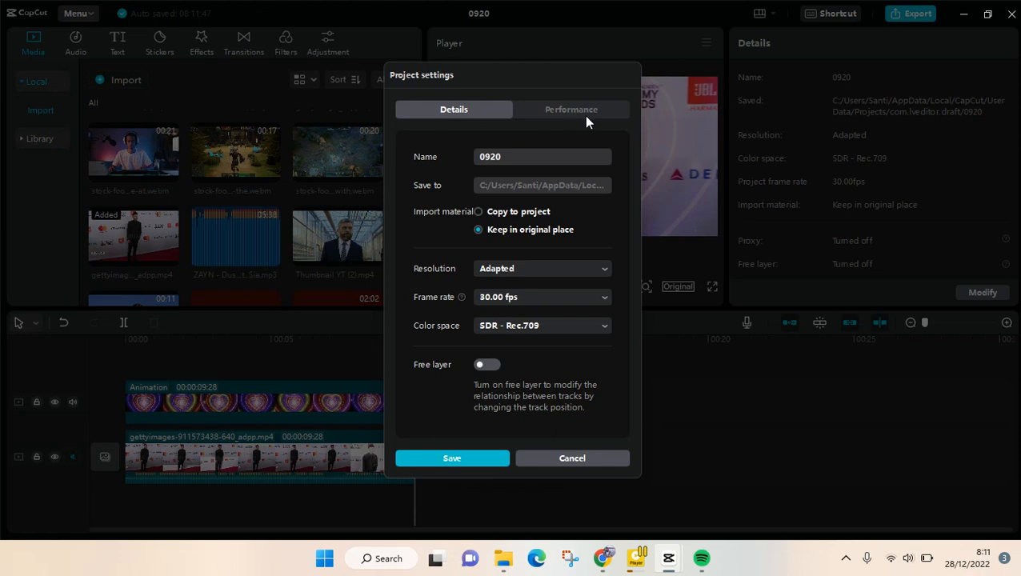
{"action": "left_click", "coordinate": [570, 108]}
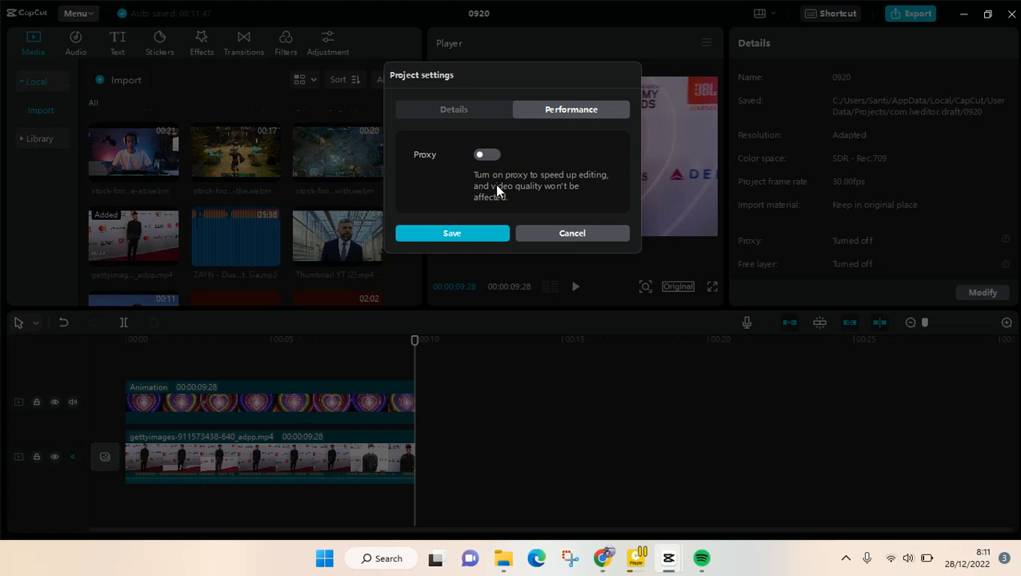
{"action": "mouse_move", "coordinate": [513, 195]}
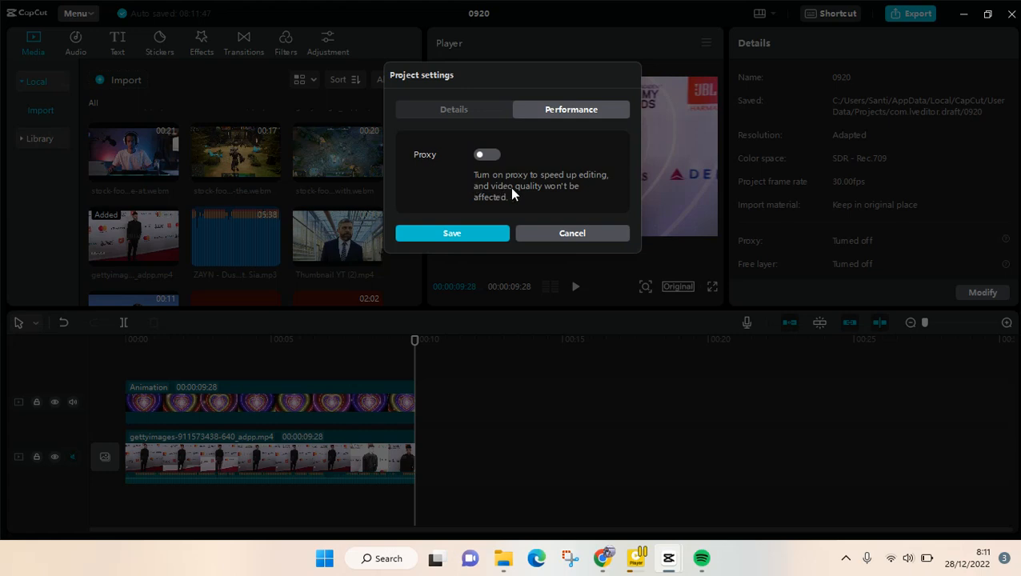
{"action": "mouse_move", "coordinate": [556, 192]}
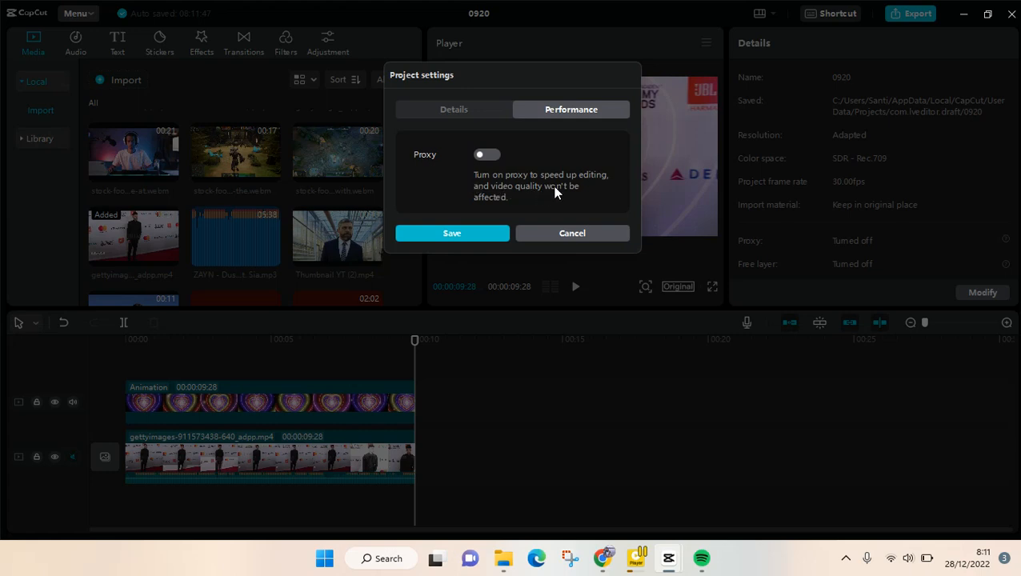
{"action": "mouse_move", "coordinate": [536, 198]}
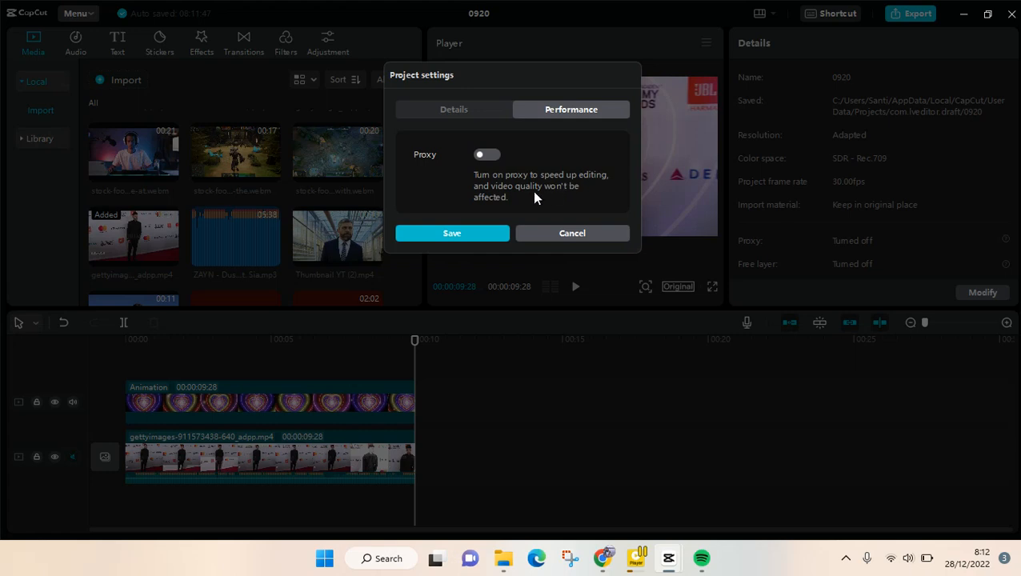
{"action": "mouse_move", "coordinate": [543, 187]}
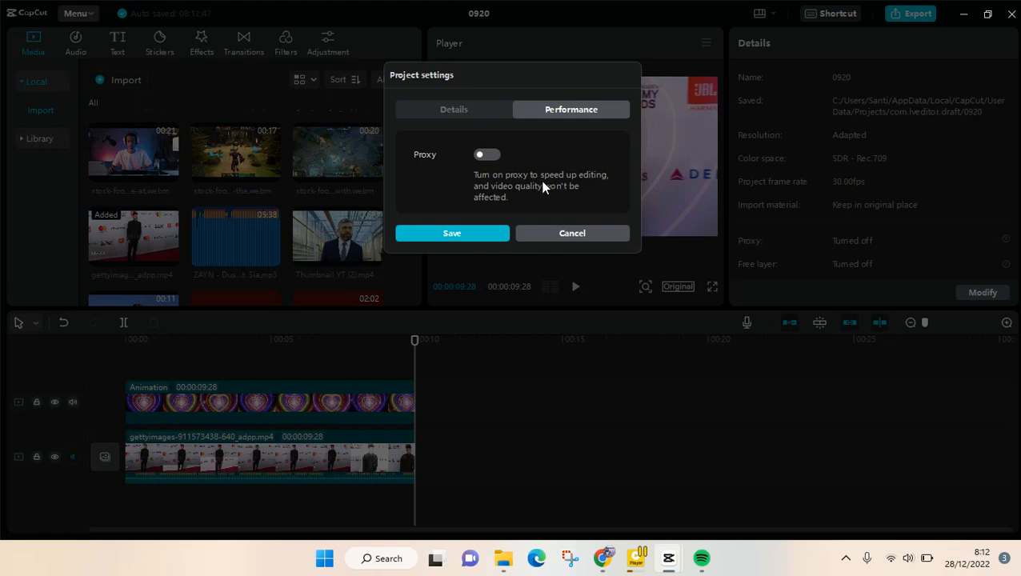
Switch Proxy on and set the proxy resolution to 720P
{"action": "left_click", "coordinate": [487, 153]}
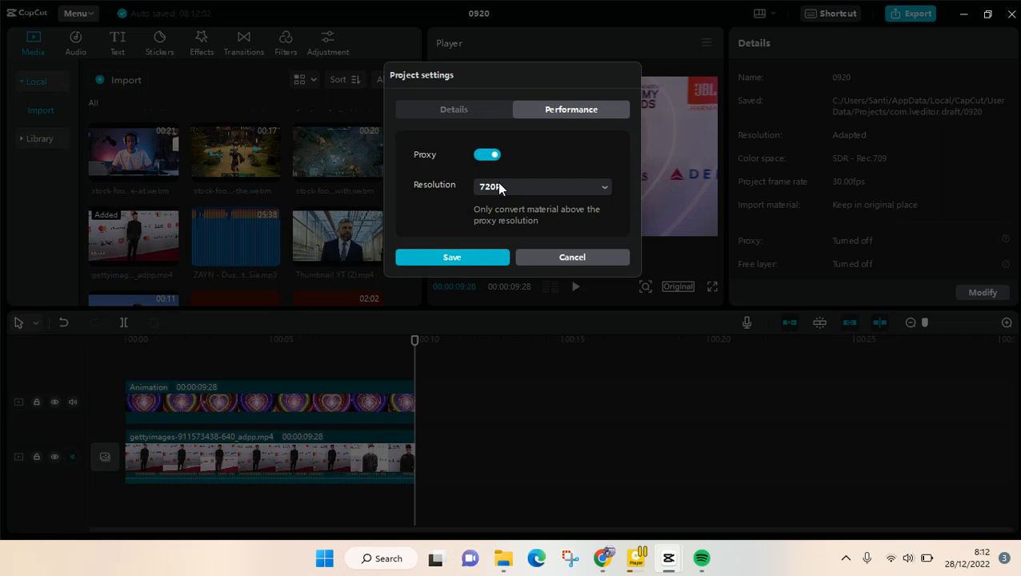
{"action": "left_click", "coordinate": [542, 187]}
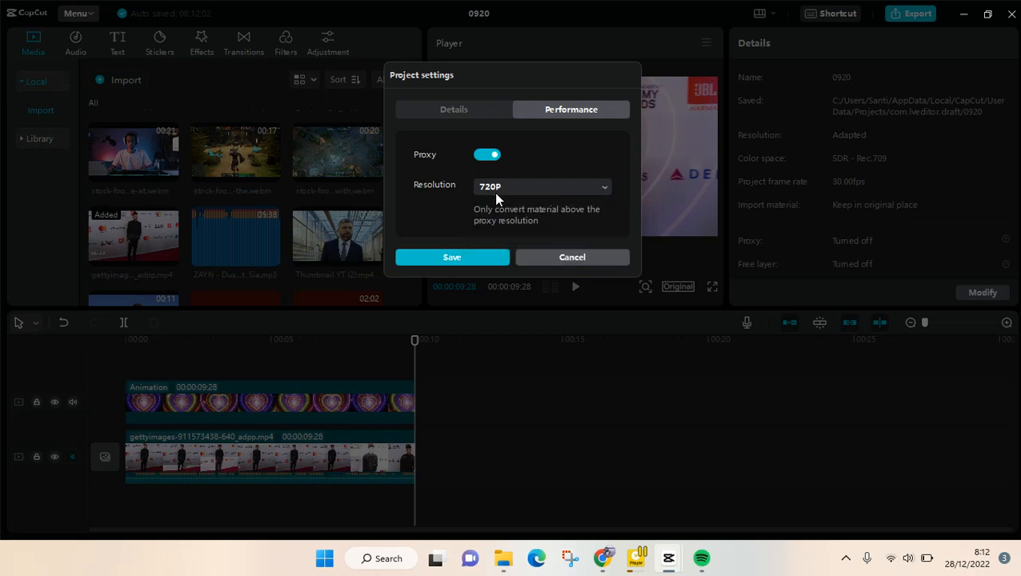
{"action": "mouse_move", "coordinate": [477, 200]}
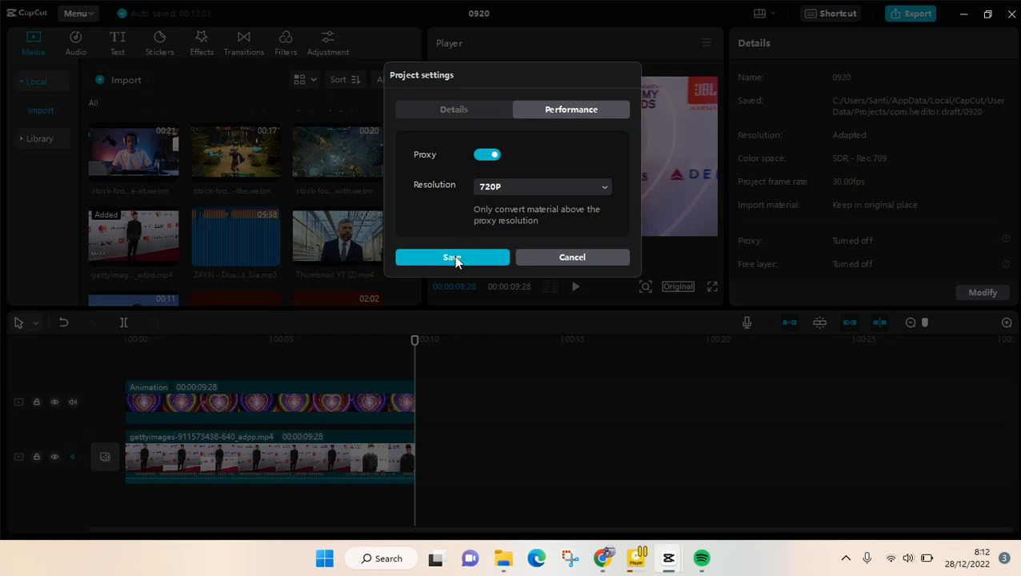
Save the proxy settings and scrub the preview back to check the clip
{"action": "left_click", "coordinate": [452, 257]}
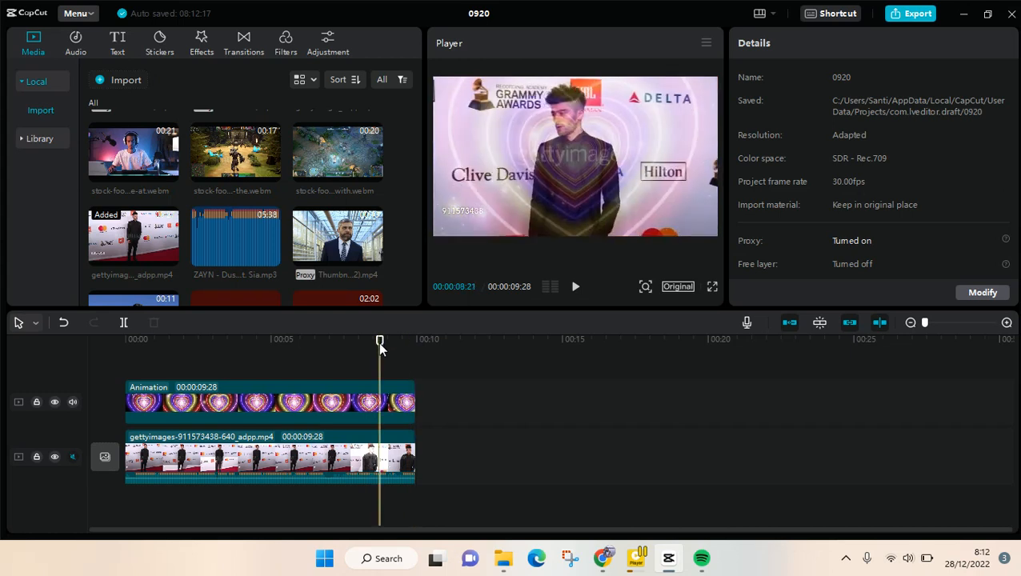
{"action": "left_click_drag", "start_coordinate": [380, 340], "coordinate": [353, 340]}
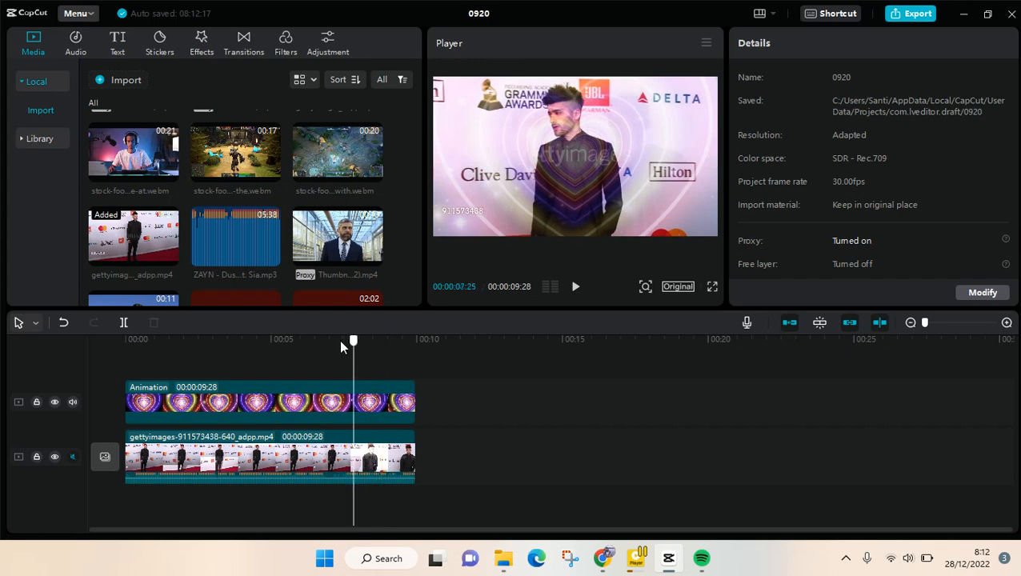
{"action": "left_click_drag", "start_coordinate": [354, 339], "coordinate": [339, 340]}
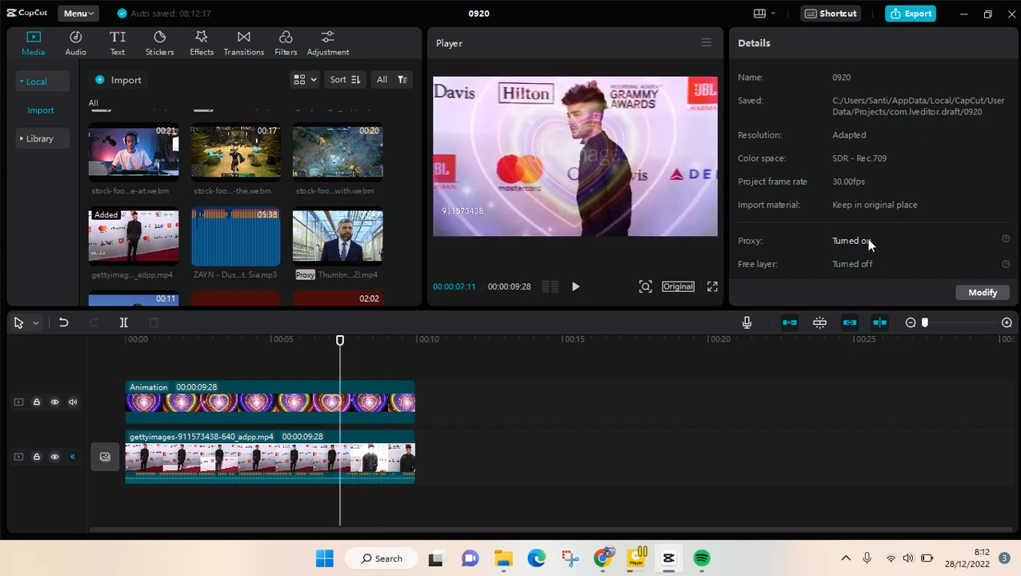